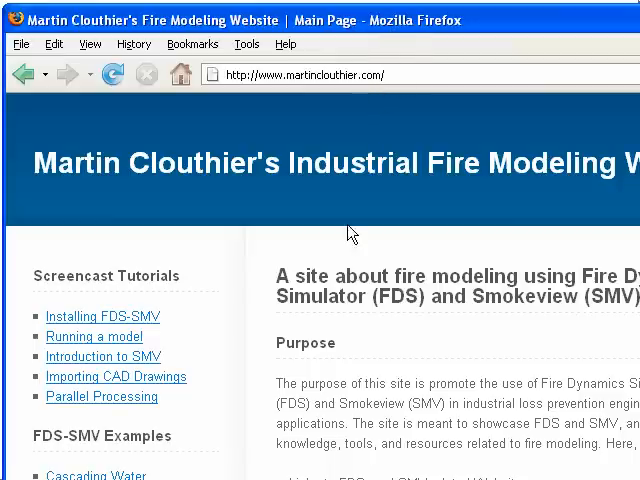
{"action": "mouse_move", "coordinate": [284, 322]}
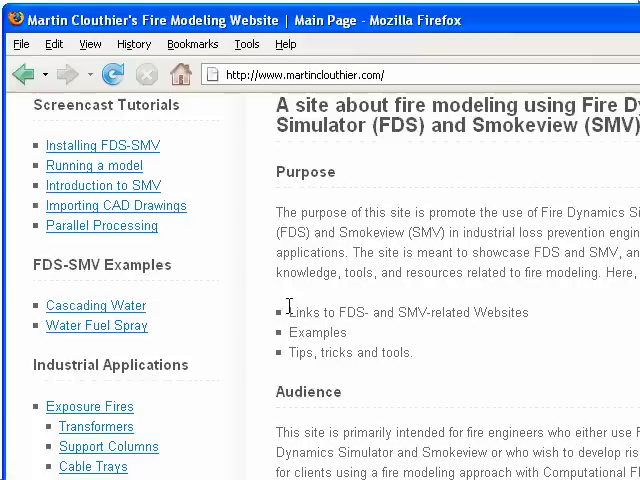
- Go to the Cascading Water example page and scroll down to its Download links
{"action": "scroll", "scroll_direction": "down", "scroll_amount": 3}
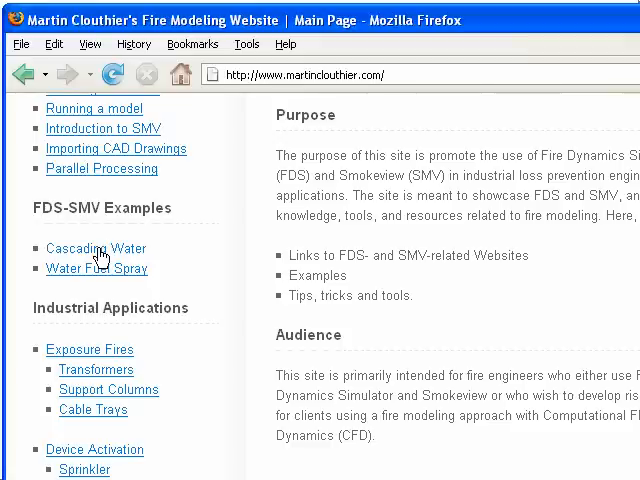
{"action": "left_click", "coordinate": [96, 248]}
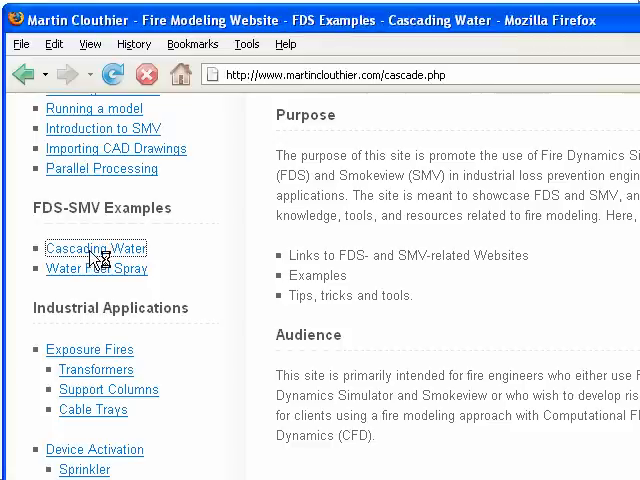
{"action": "left_click", "coordinate": [96, 248]}
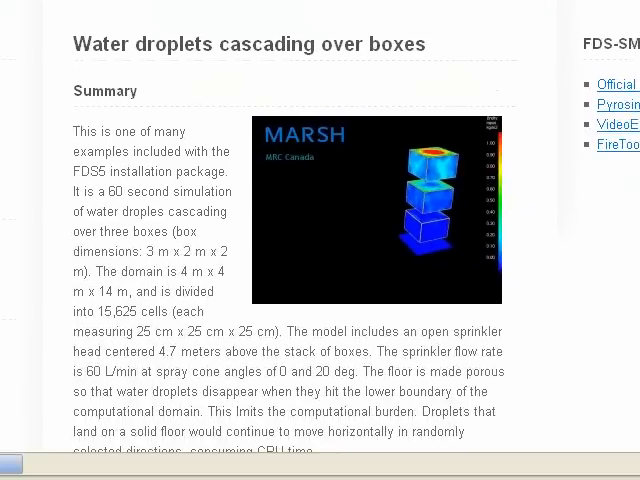
{"action": "scroll", "scroll_direction": "down", "scroll_amount": 3}
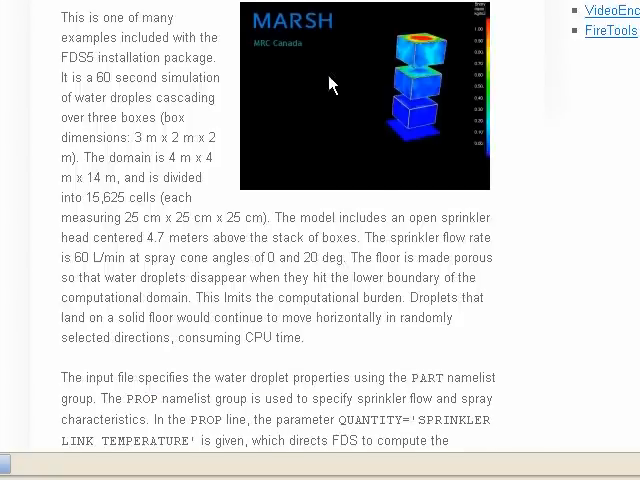
{"action": "scroll", "scroll_direction": "down", "scroll_amount": 3}
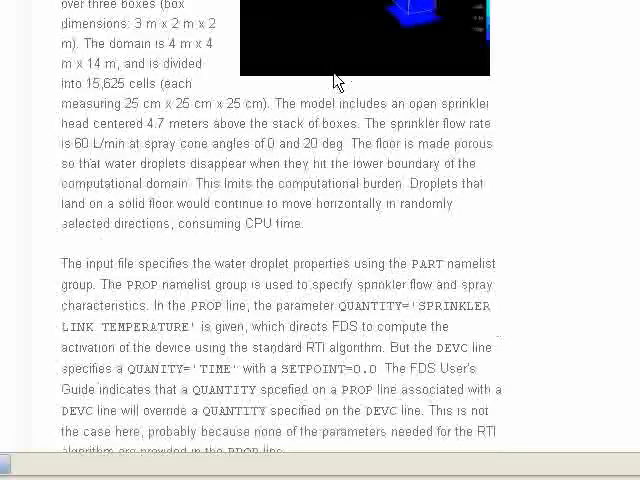
{"action": "scroll", "scroll_direction": "down", "scroll_amount": 3}
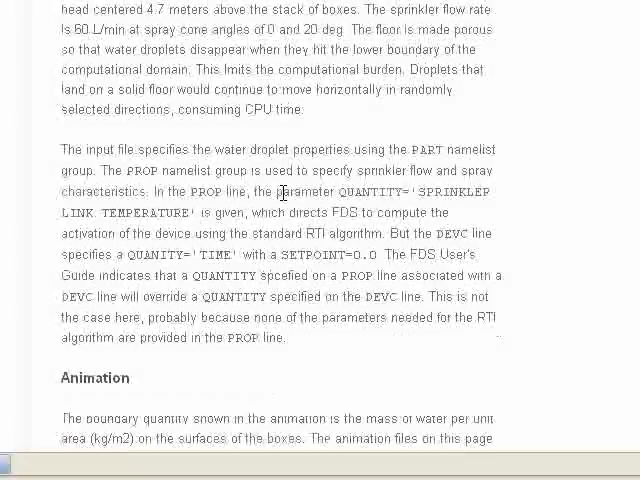
{"action": "scroll", "scroll_direction": "down", "scroll_amount": 3}
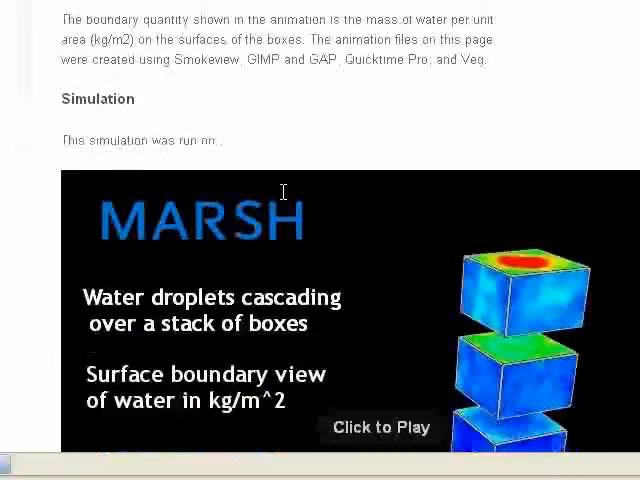
{"action": "scroll", "scroll_direction": "down", "scroll_amount": 3}
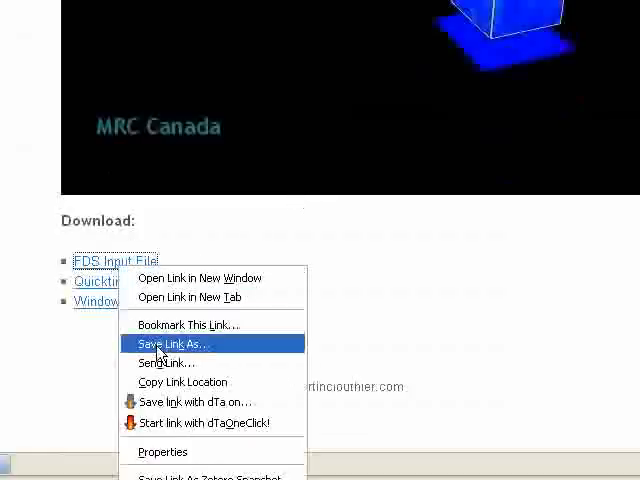
- Save the linked input file as cascade.txt in My Documents\NIST\FDS beside fds5.exe
{"action": "left_click", "coordinate": [170, 344]}
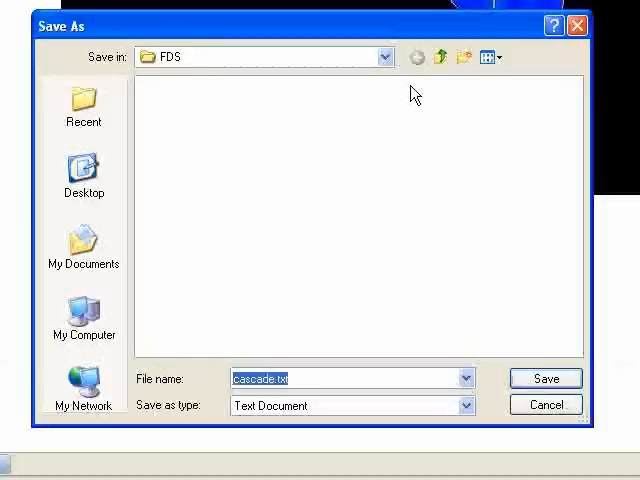
{"action": "mouse_move", "coordinate": [84, 248]}
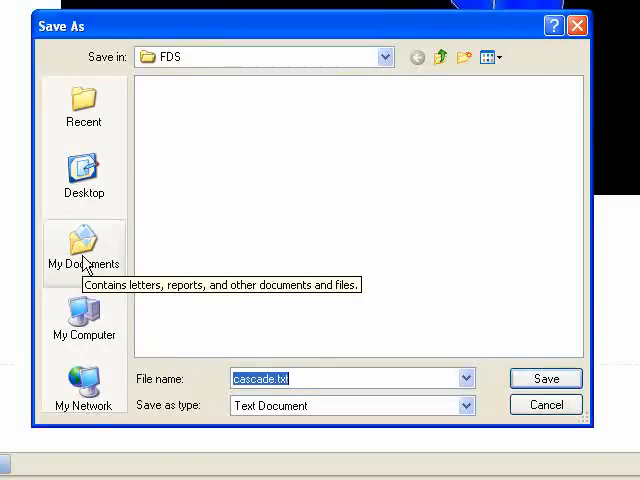
{"action": "left_click", "coordinate": [84, 250]}
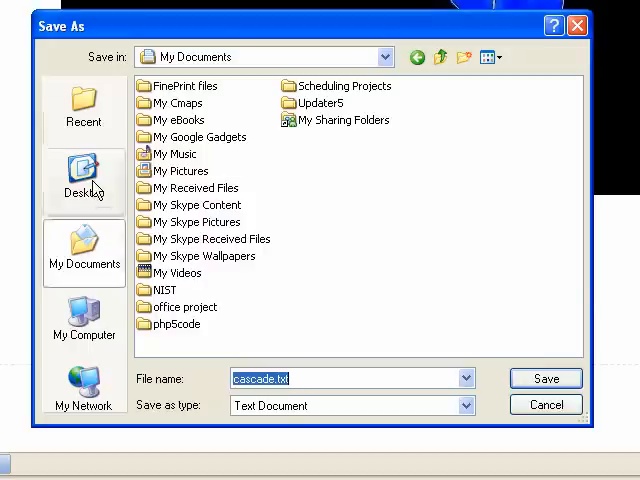
{"action": "mouse_move", "coordinate": [98, 258]}
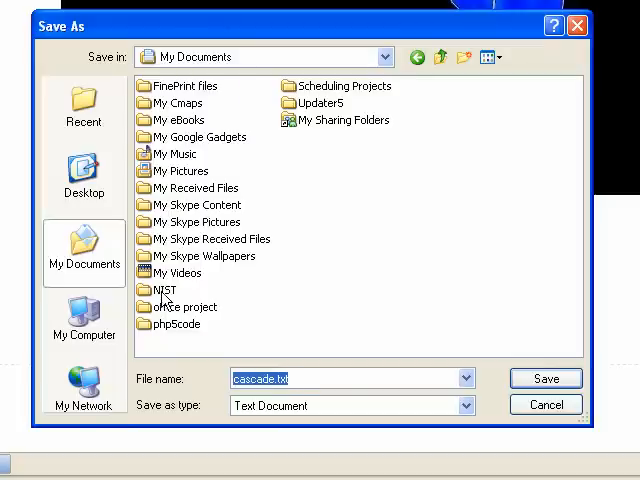
{"action": "double_click", "coordinate": [164, 290]}
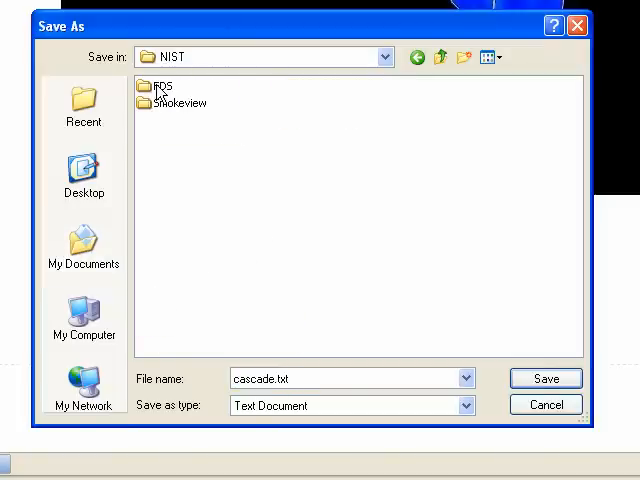
{"action": "double_click", "coordinate": [164, 86]}
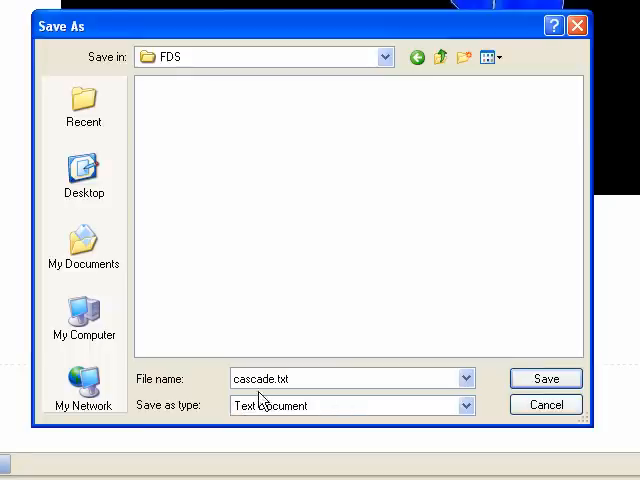
{"action": "left_click", "coordinate": [544, 378]}
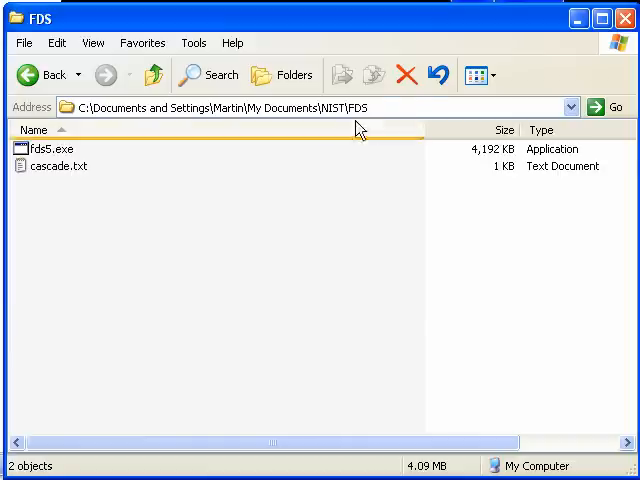
- Select the newly saved 846-byte cascade.txt in the FDS folder
{"action": "left_click", "coordinate": [58, 166]}
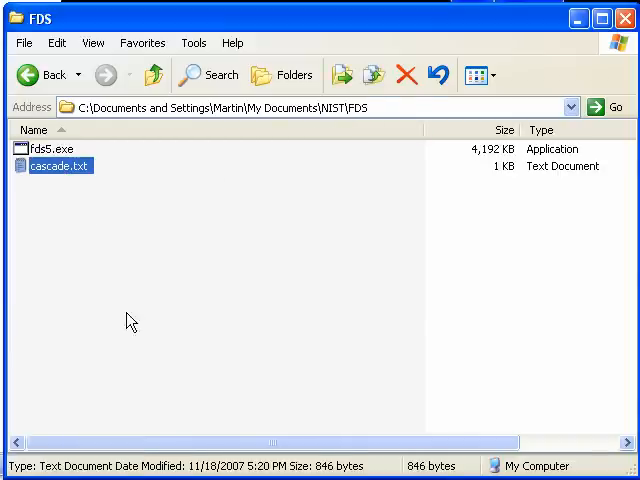
{"action": "mouse_move", "coordinate": [90, 192]}
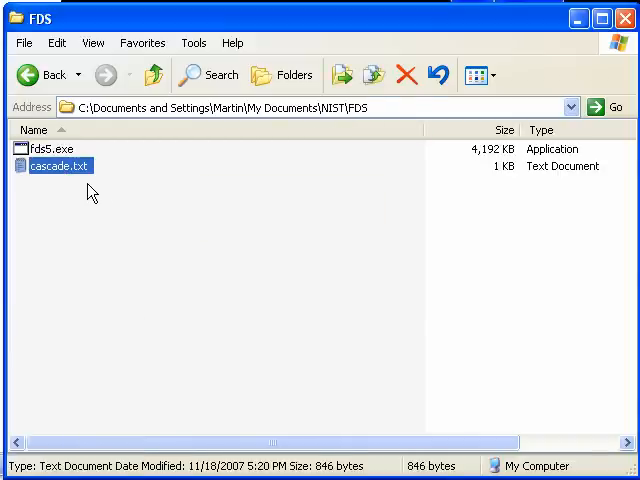
{"action": "mouse_move", "coordinate": [58, 166]}
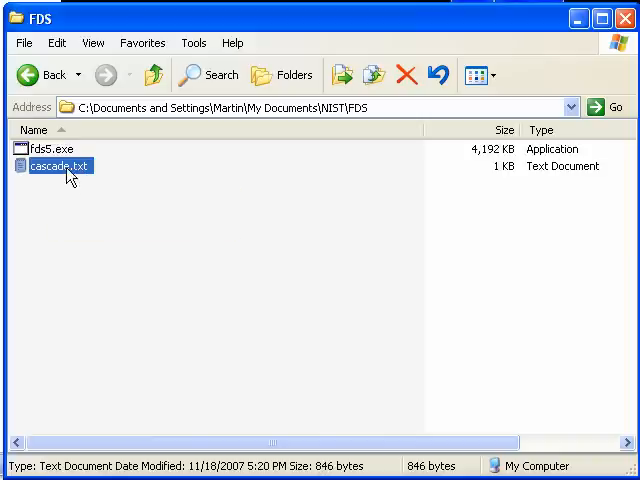
{"action": "mouse_move", "coordinate": [62, 166]}
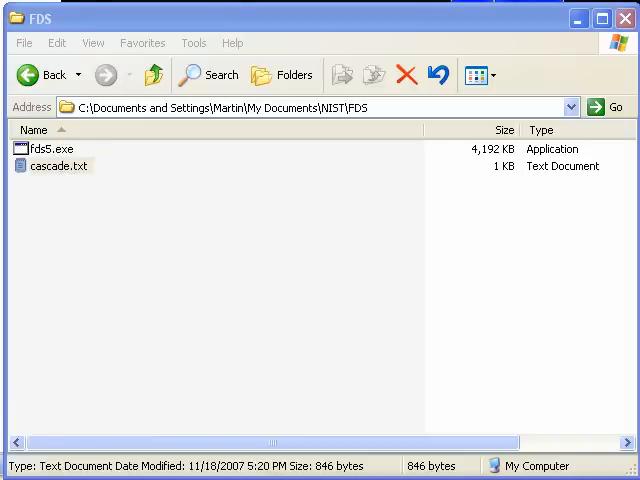
- View cascade.txt in Notepad, from the HEAD CHID='cascade' line through TAIL
{"action": "double_click", "coordinate": [56, 164]}
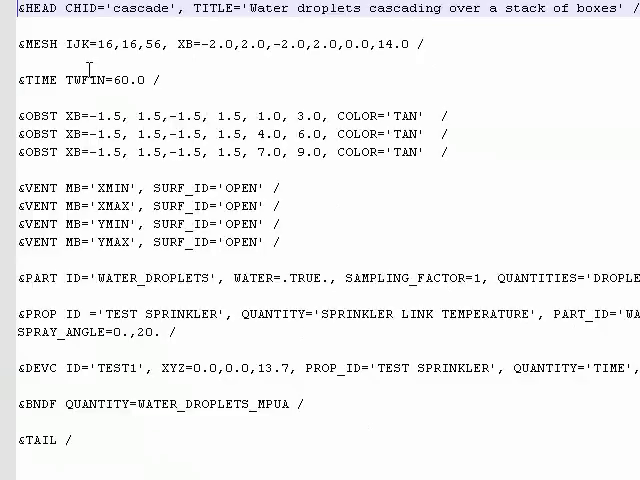
{"action": "mouse_move", "coordinate": [572, 12]}
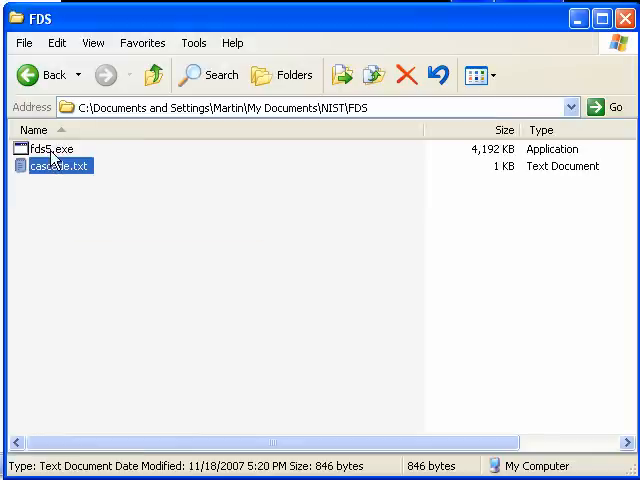
{"action": "mouse_move", "coordinate": [76, 178]}
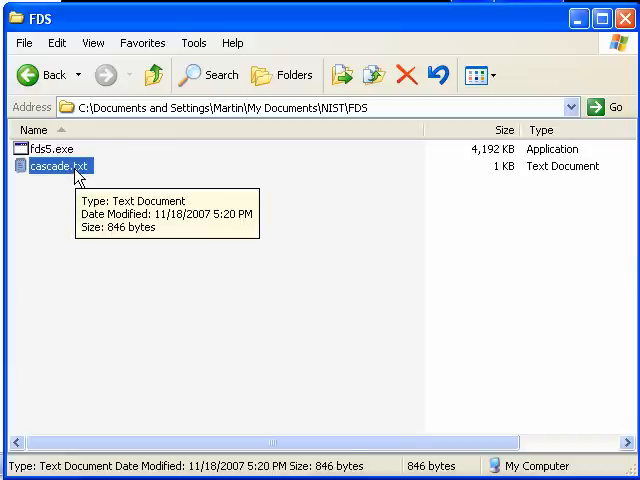
{"action": "mouse_move", "coordinate": [68, 172]}
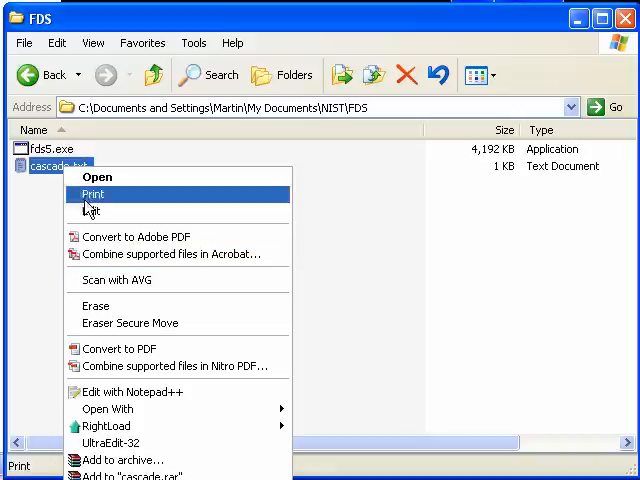
- Rename cascade.txt to cascade.fds, confirming the extension-change warning
{"action": "left_click", "coordinate": [24, 44]}
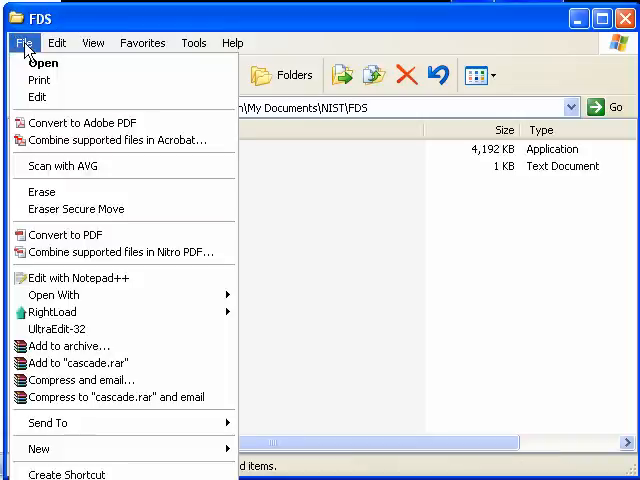
{"action": "left_click", "coordinate": [92, 44]}
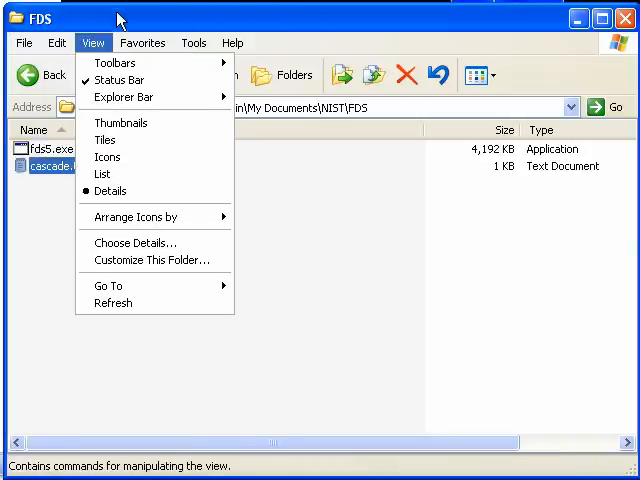
{"action": "right_click", "coordinate": [50, 166]}
{"action": "type", "text": "cascade.fds"}
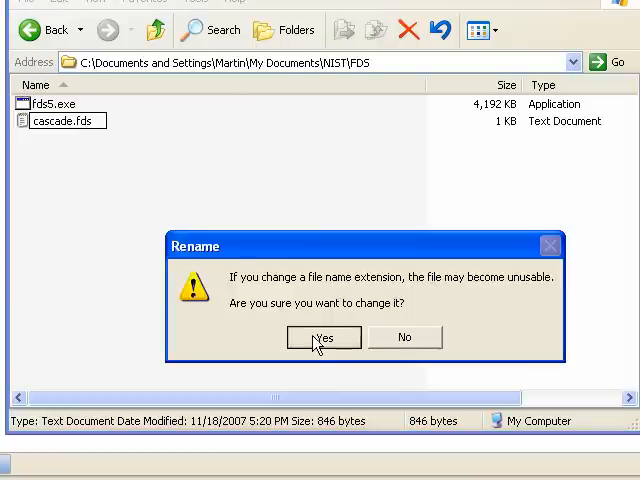
{"action": "left_click", "coordinate": [324, 336]}
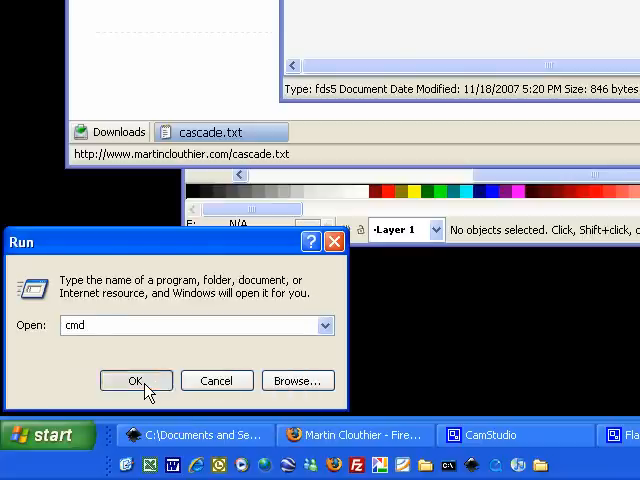
- Launch a command prompt from the Run dialog with cmd
{"action": "left_click", "coordinate": [136, 380]}
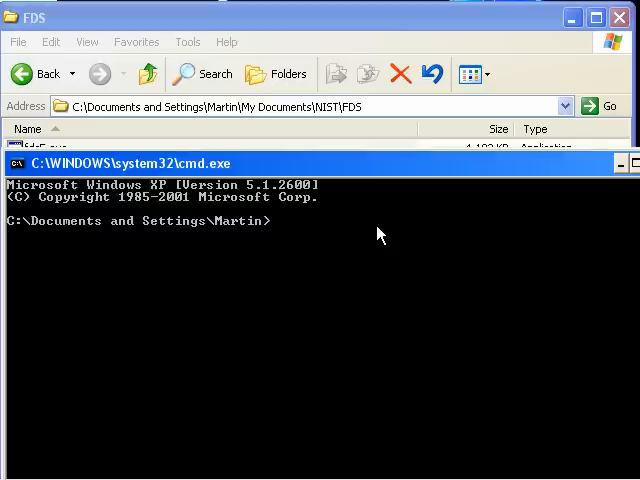
- Change directory with cd my documents\nist\fds
{"action": "type", "text": "c"}
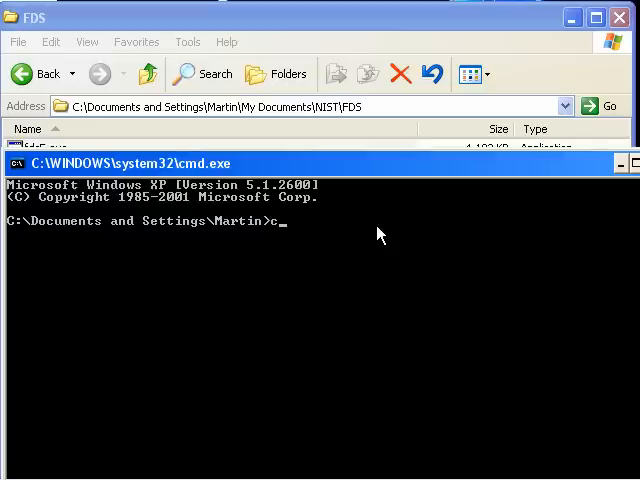
{"action": "type", "text": "d"}
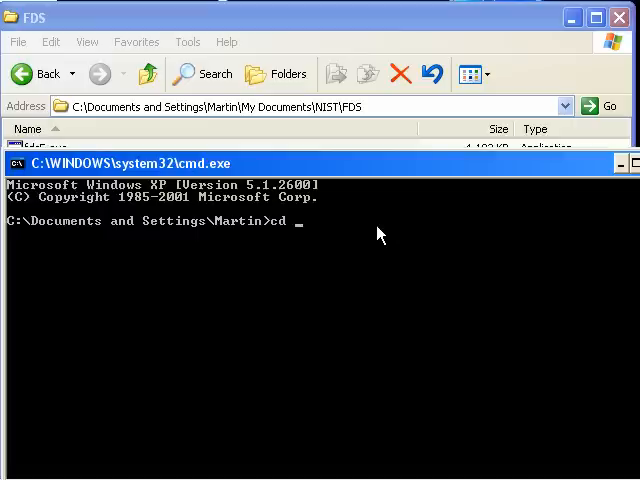
{"action": "type", "text": "my d"}
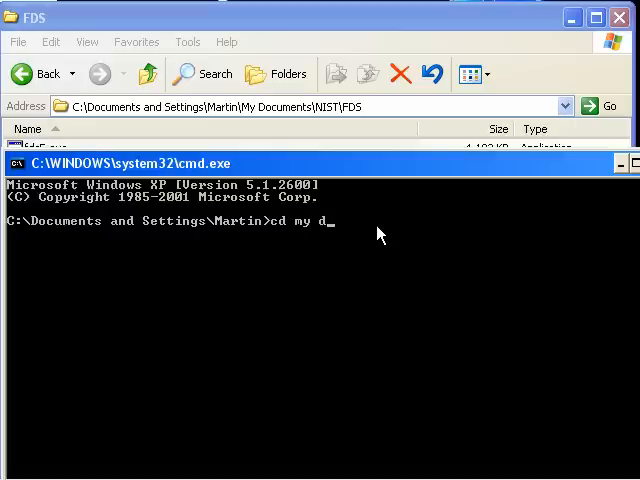
{"action": "type", "text": "ocument"}
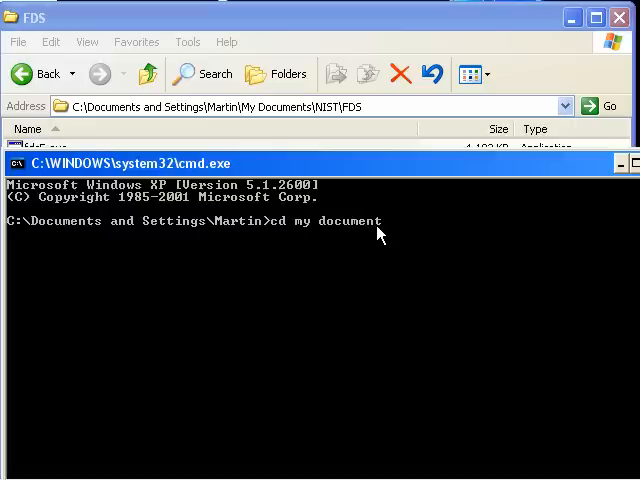
{"action": "type", "text": "s"}
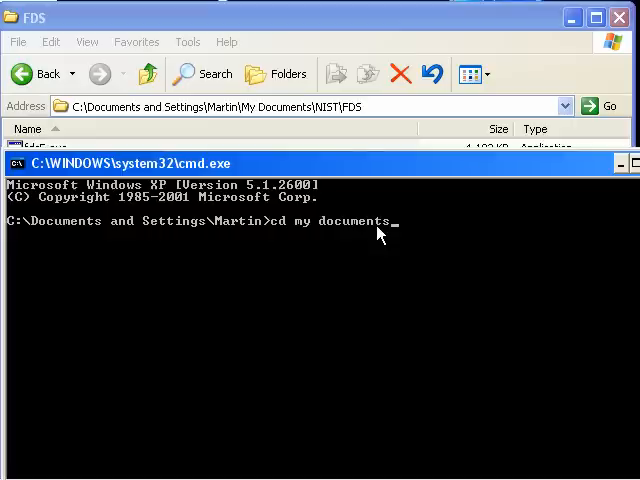
{"action": "type", "text": "\\"}
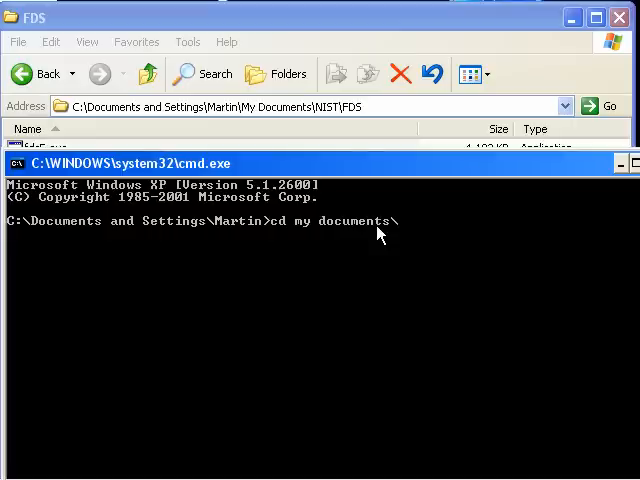
{"action": "type", "text": "nist\\"}
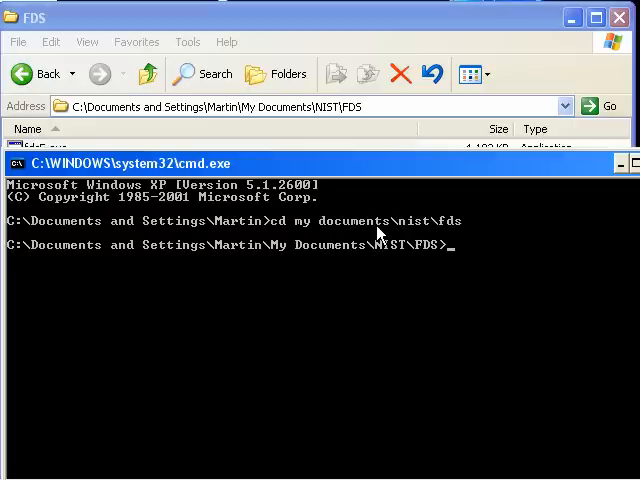
- Enter the command fds5 cascade.fds to run FDS 5 on the input file
{"action": "type", "text": "f"}
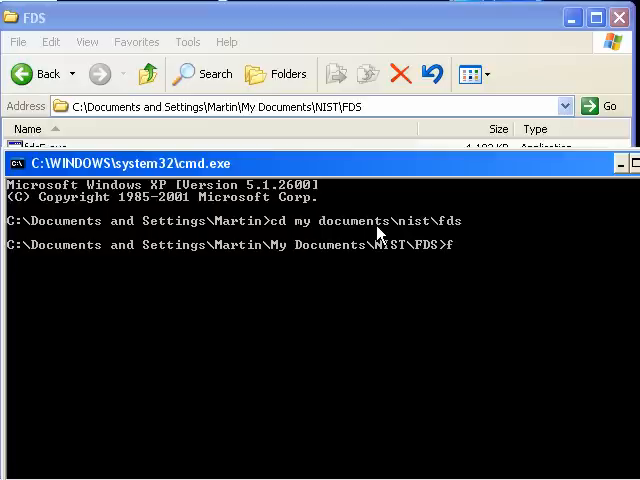
{"action": "type", "text": "ds"}
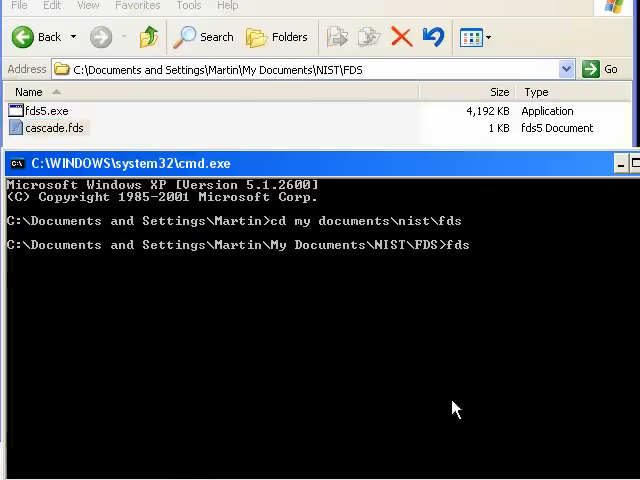
{"action": "type", "text": "5"}
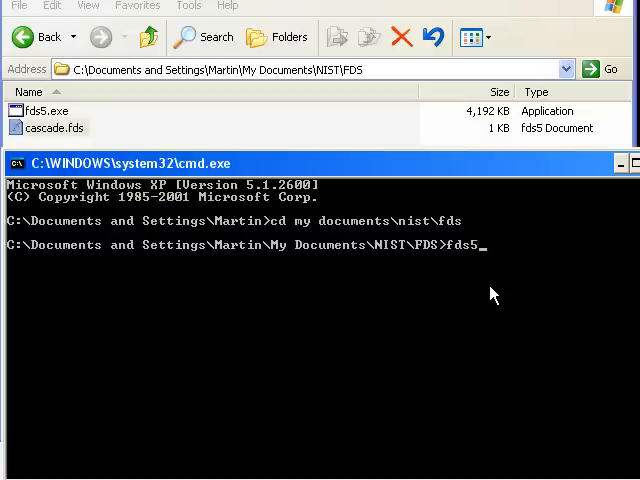
{"action": "type", "text": "cascade.fds"}
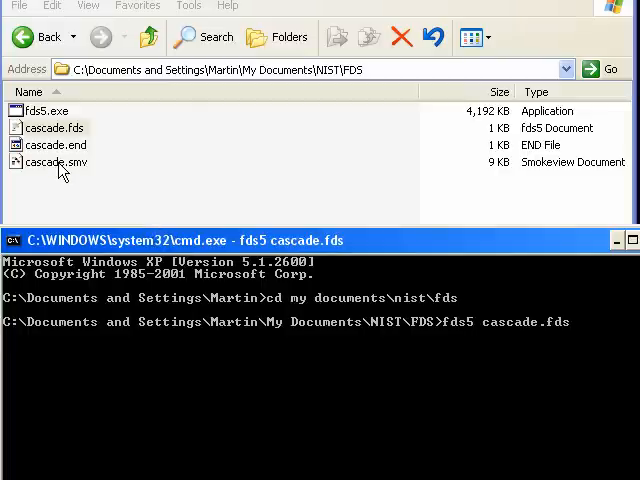
- Start the cascade simulation and let FDS print time steps until it completes successfully
{"action": "key", "text": "enter"}
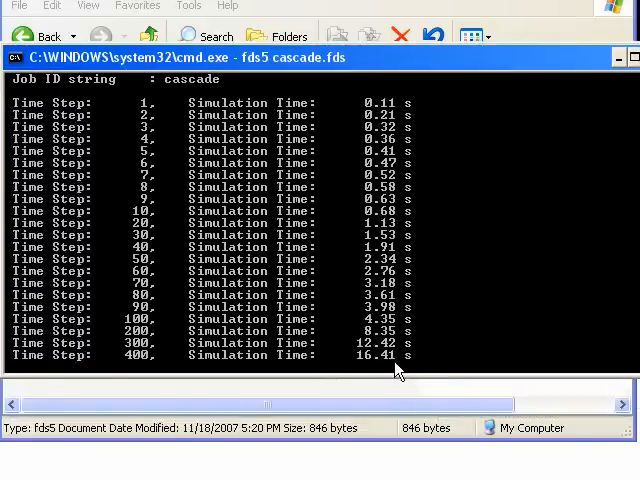
{"action": "mouse_move", "coordinate": [408, 364]}
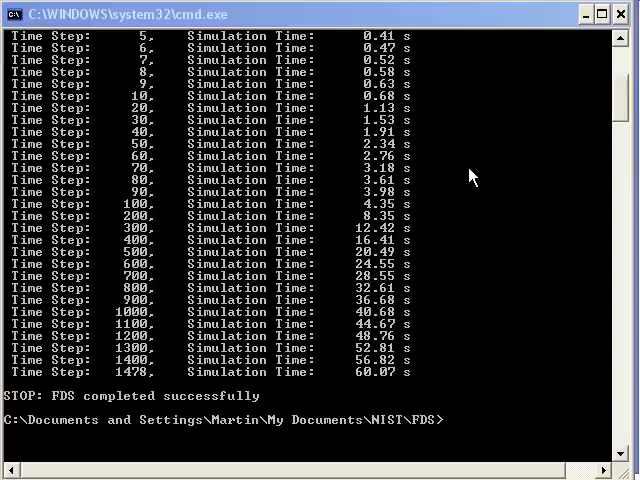
{"action": "mouse_move", "coordinate": [136, 44]}
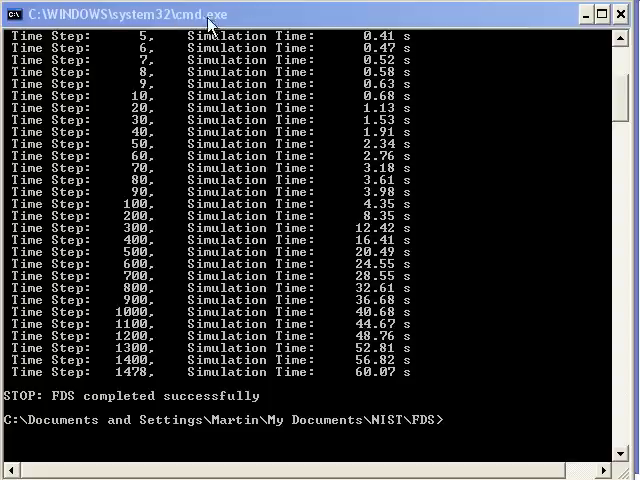
{"action": "mouse_move", "coordinate": [116, 408]}
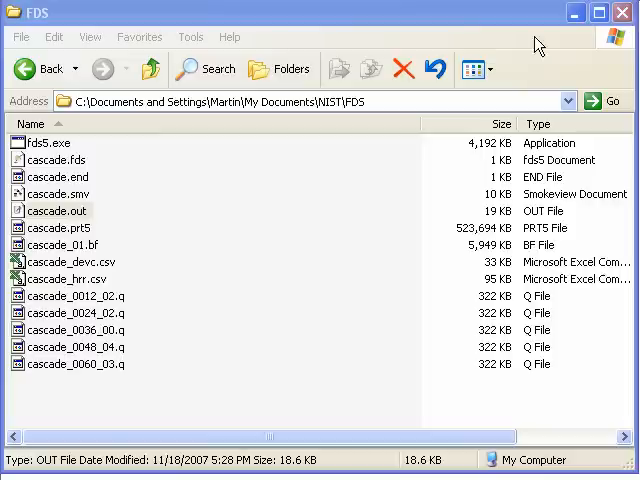
- Select the new cascade.out output file among the FDS result files
{"action": "left_click", "coordinate": [56, 212]}
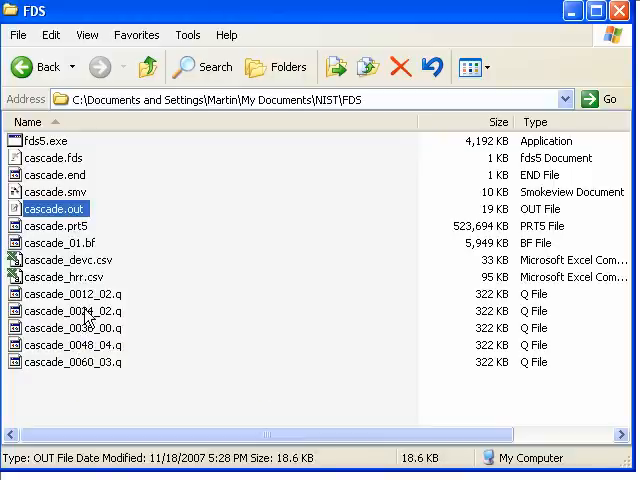
{"action": "mouse_move", "coordinate": [56, 208]}
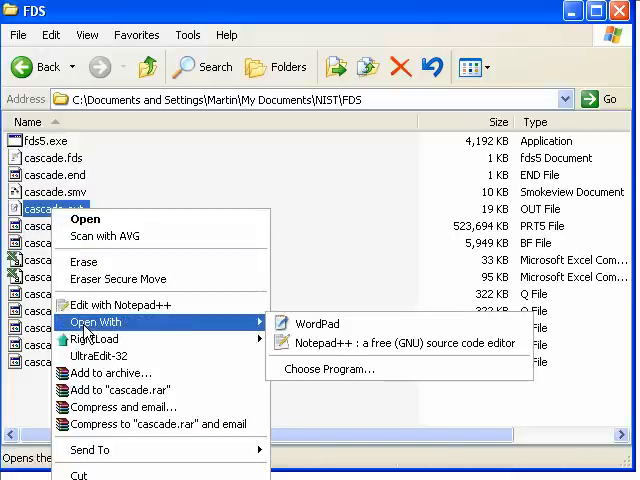
- View cascade.out in WordPad down to CPU time usage and the 284 s wall clock time
{"action": "left_click", "coordinate": [316, 324]}
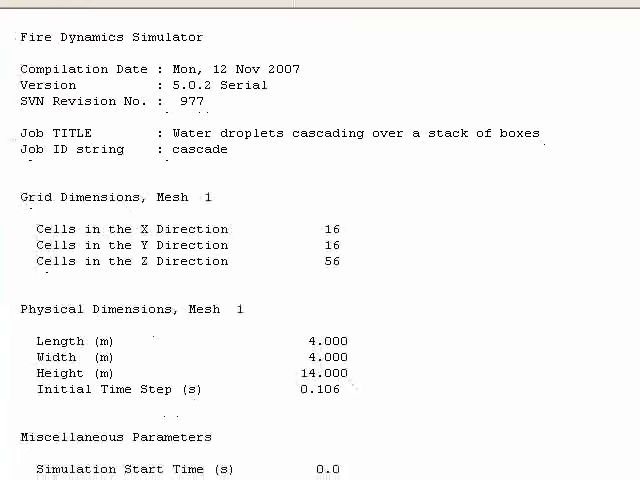
{"action": "scroll", "scroll_direction": "down", "scroll_amount": 3}
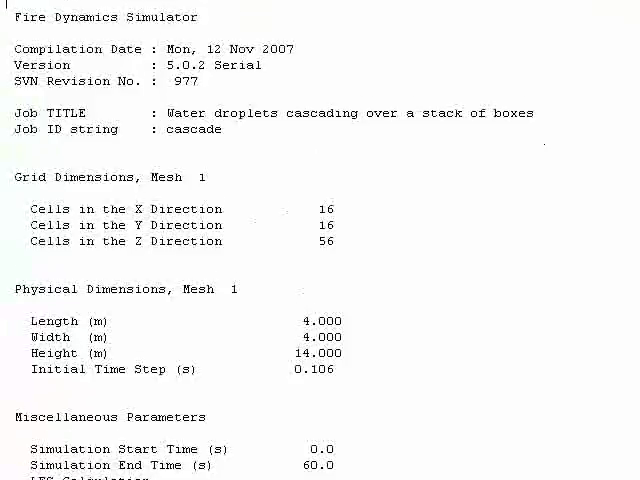
{"action": "scroll", "scroll_direction": "down", "scroll_amount": 3}
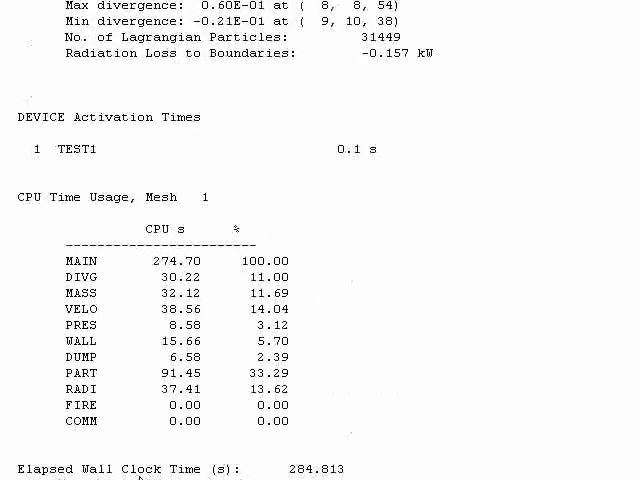
{"action": "mouse_move", "coordinate": [464, 160]}
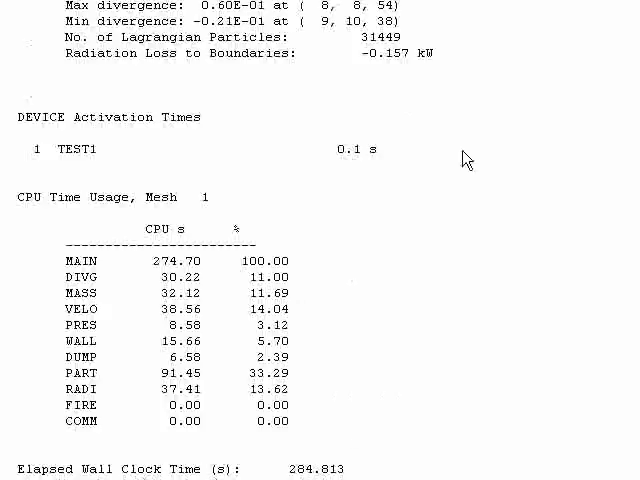